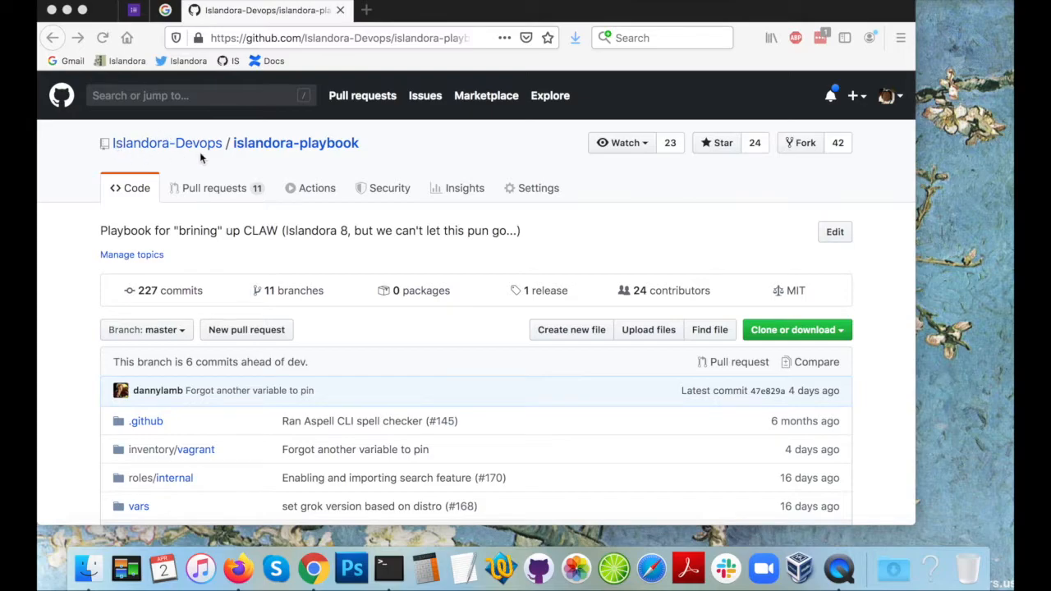
mouse_move(329, 149)
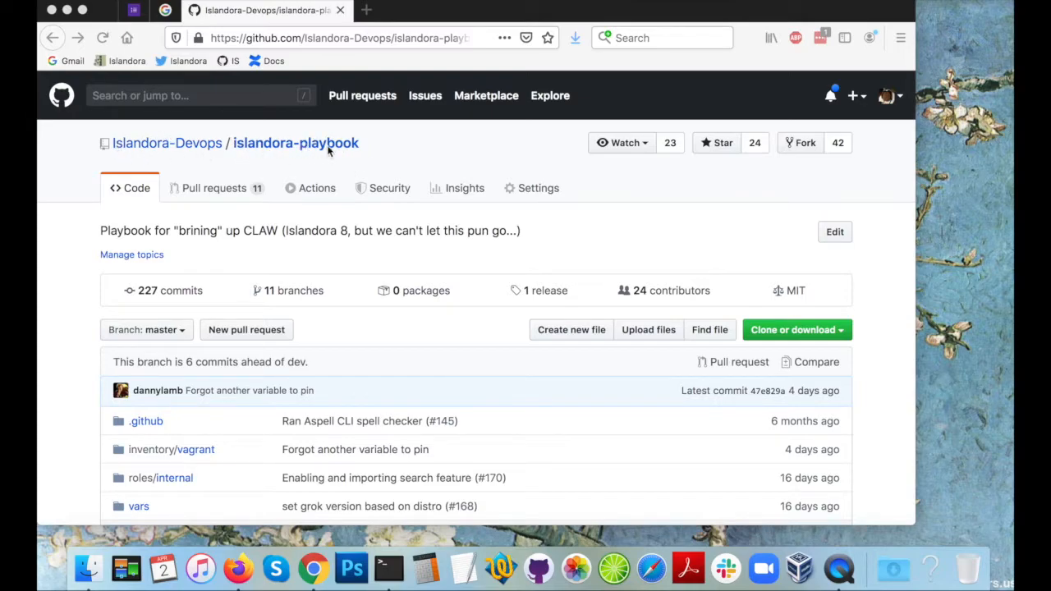
mouse_move(644, 217)
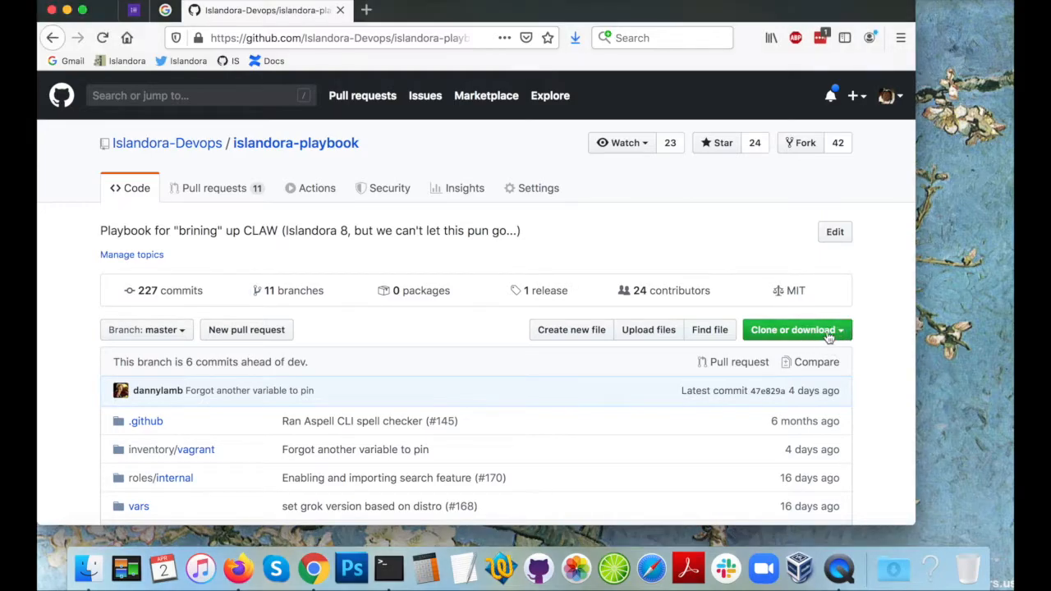
Download the islandora-playbook repository as a ZIP archive from its Clone or download menu.
click(791, 328)
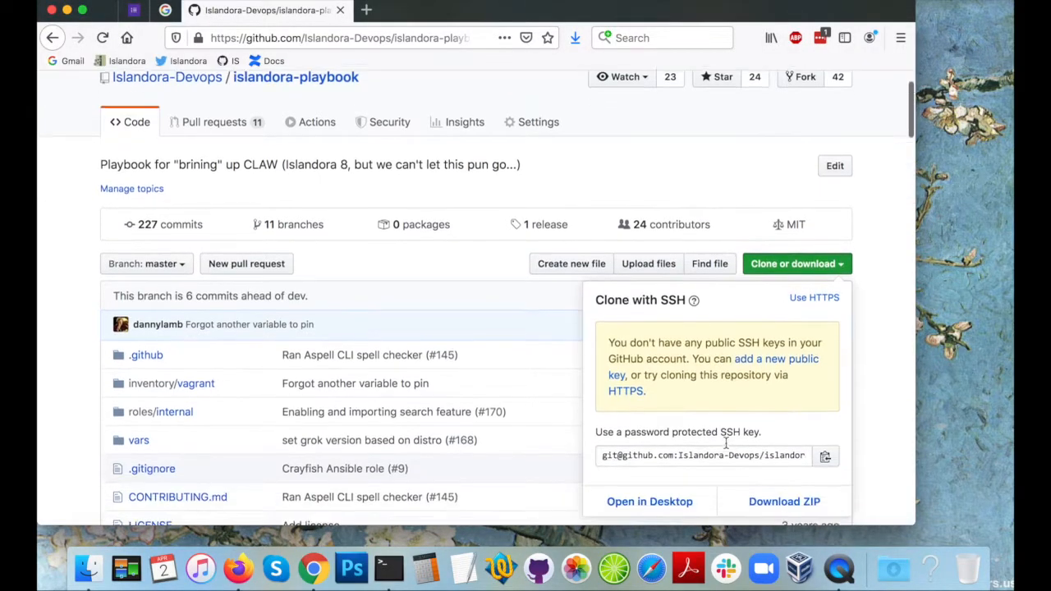
click(783, 501)
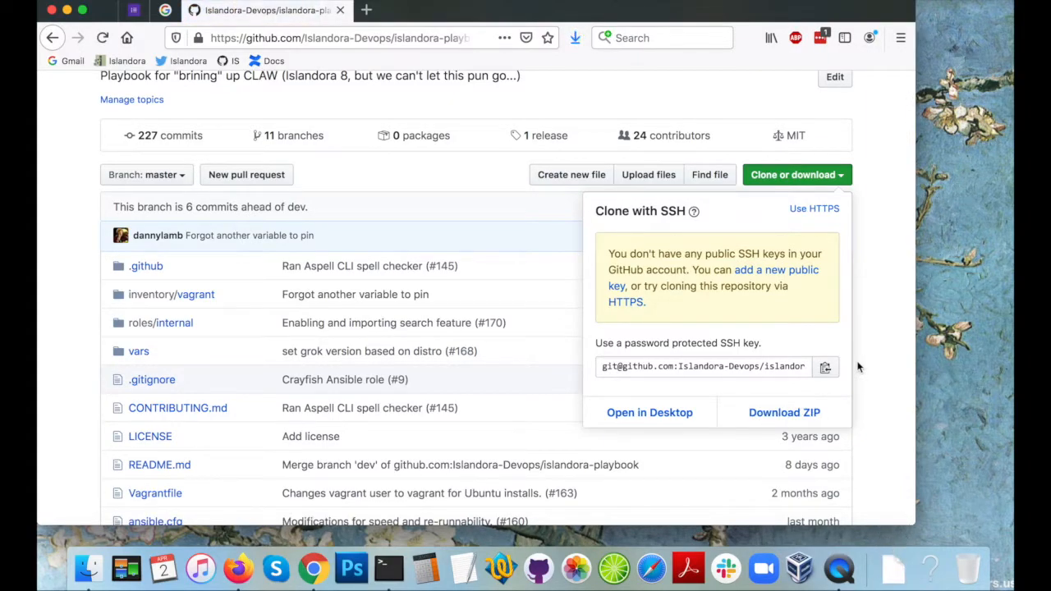
mouse_move(893, 567)
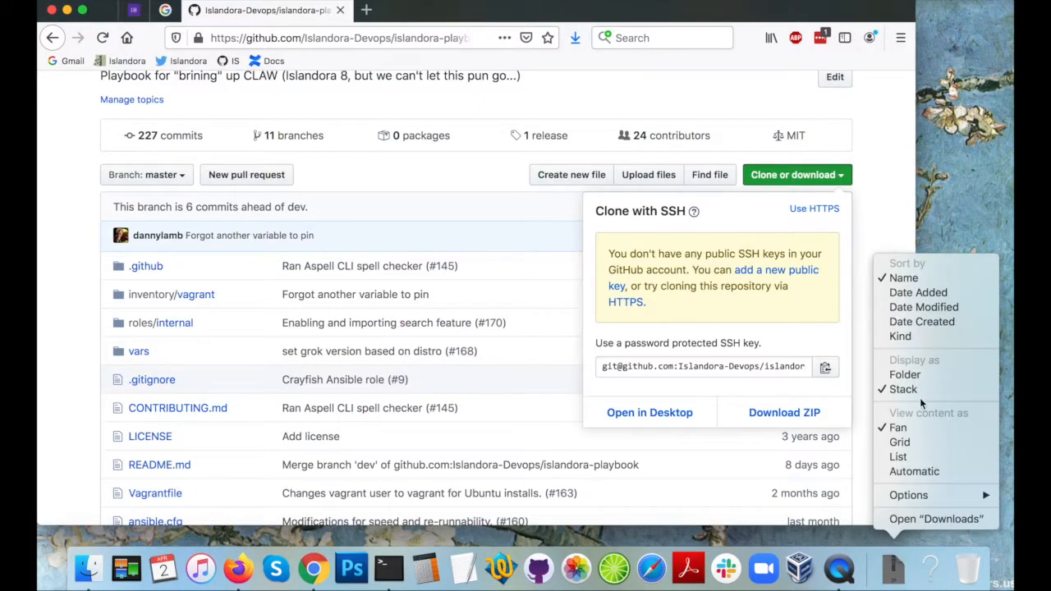
click(920, 525)
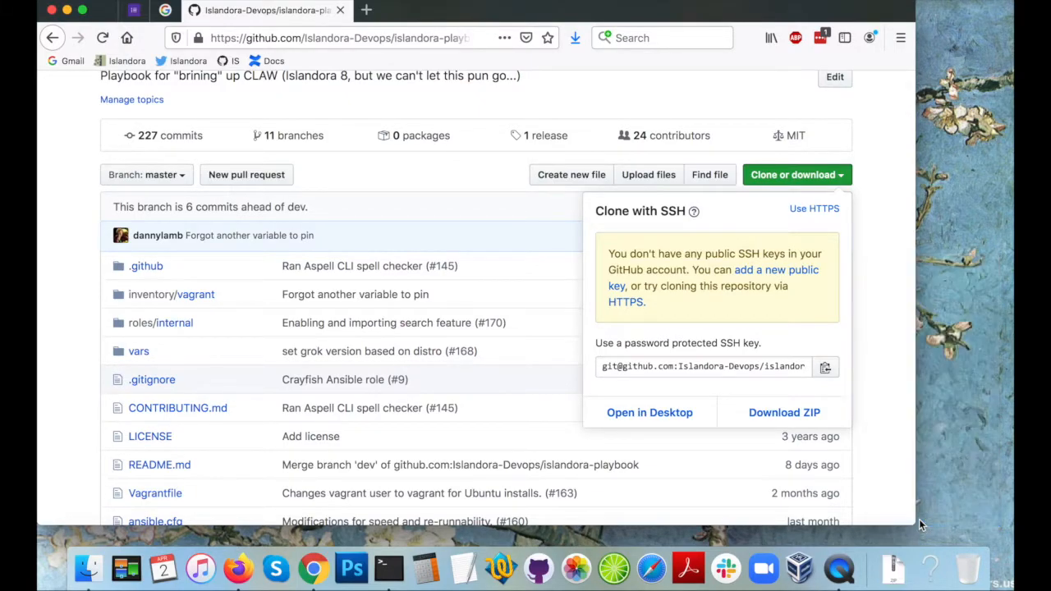
click(783, 412)
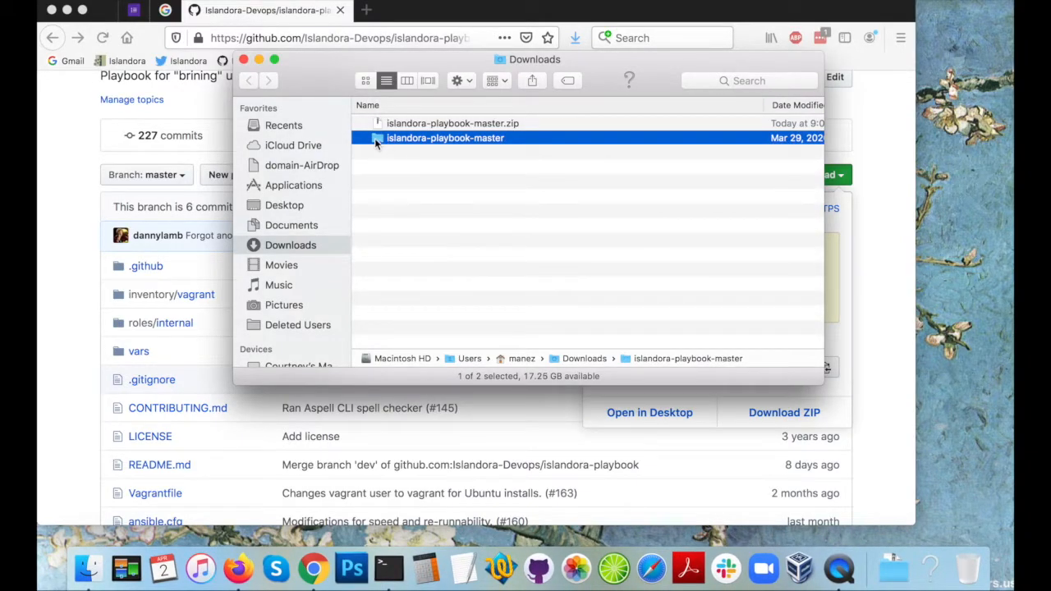
double_click(445, 137)
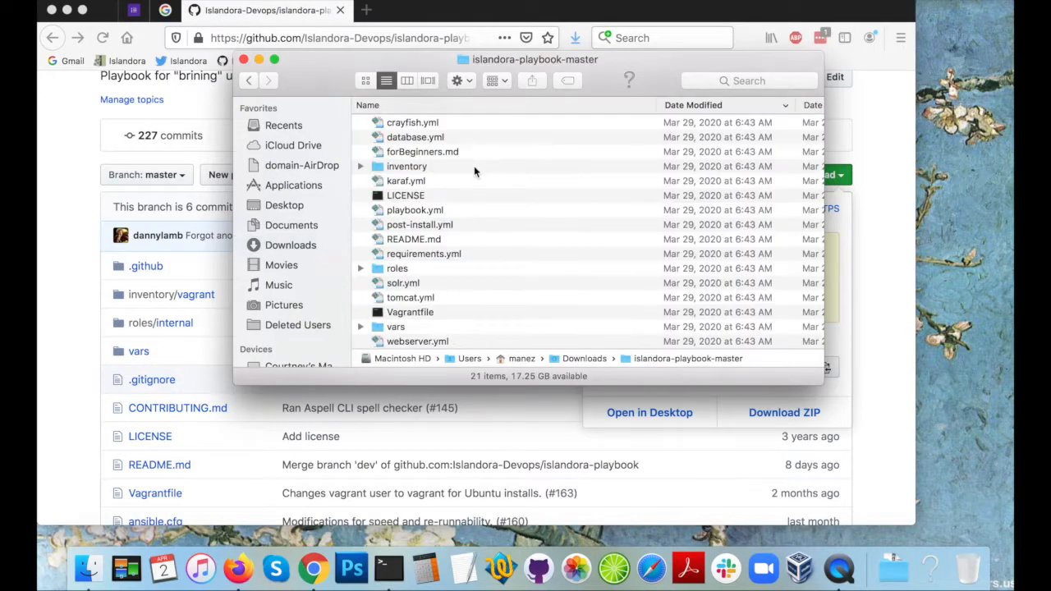
scroll(up, 3)
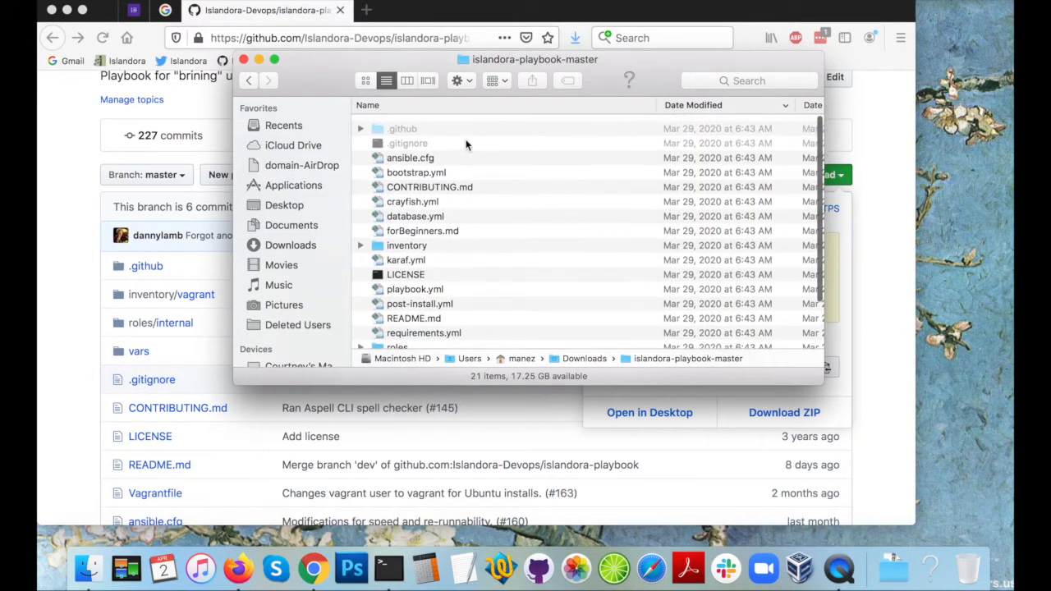
scroll(up, 3)
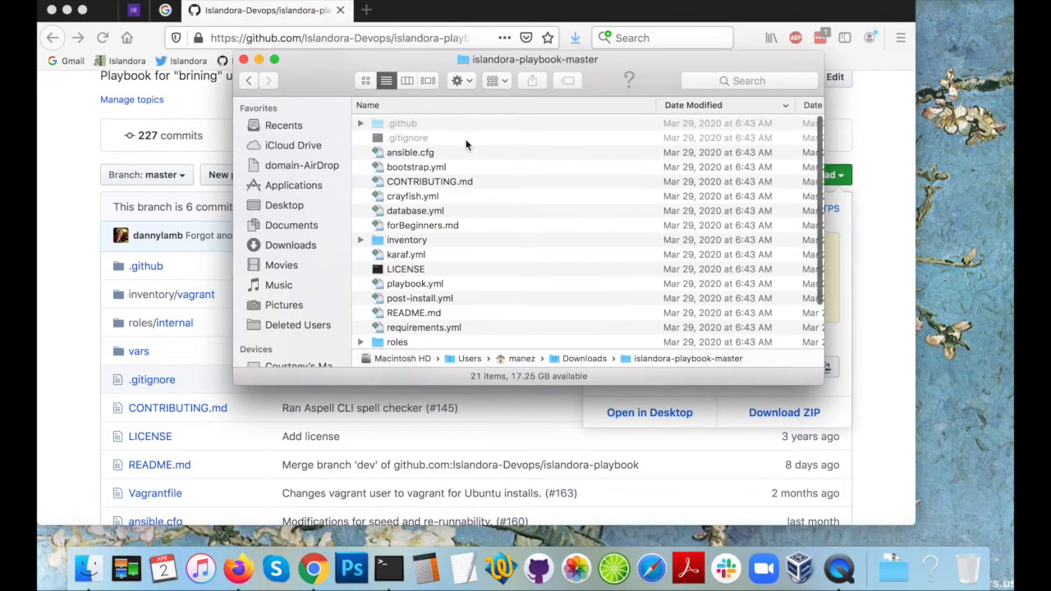
mouse_move(315, 124)
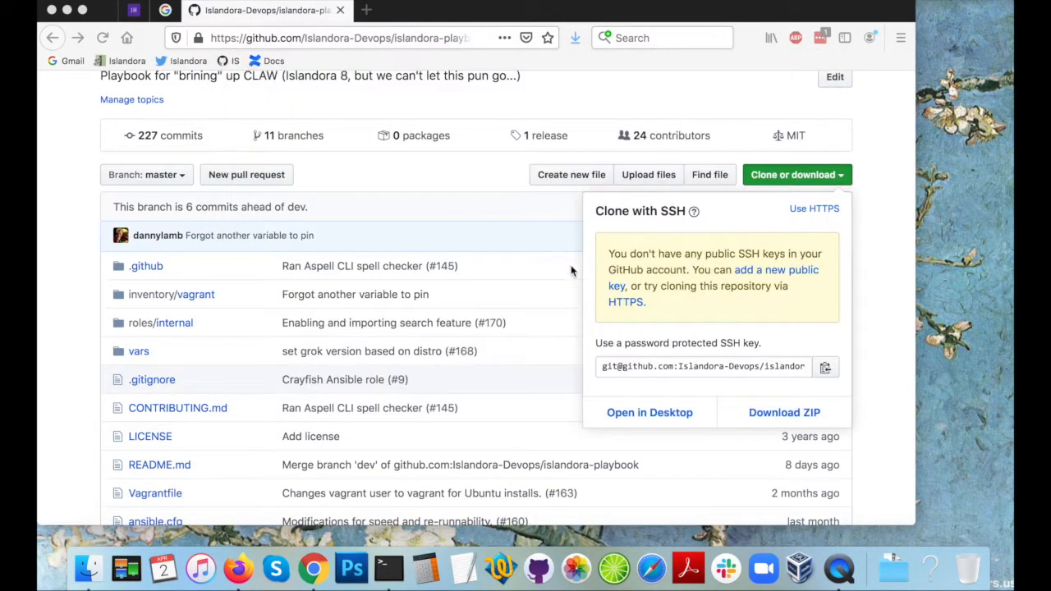
mouse_move(388, 568)
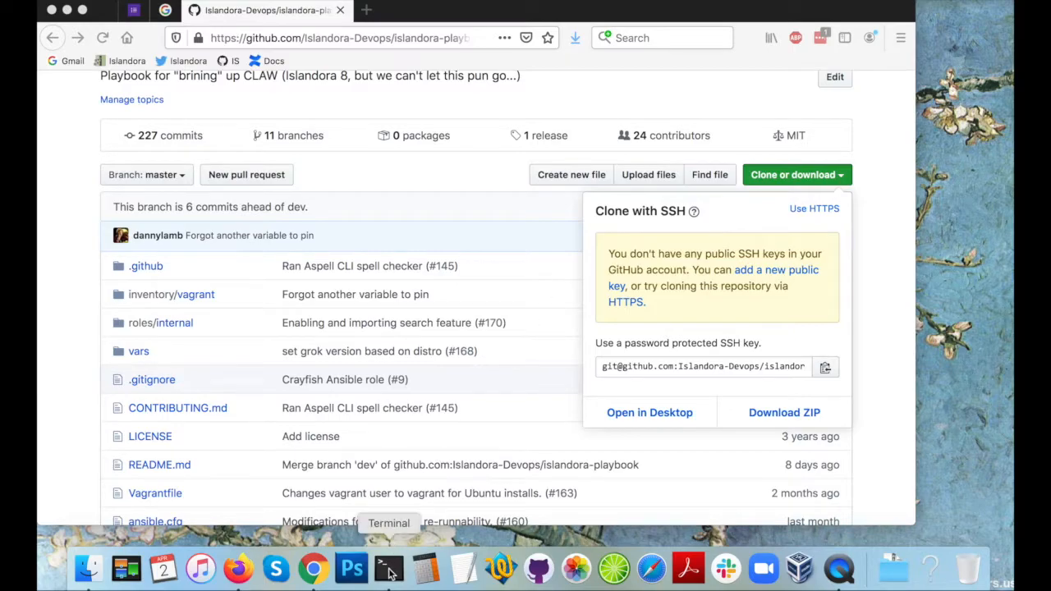
In a new Terminal, cd into Downloads and then islandora-playbook-master, listing the playbook files.
click(387, 568)
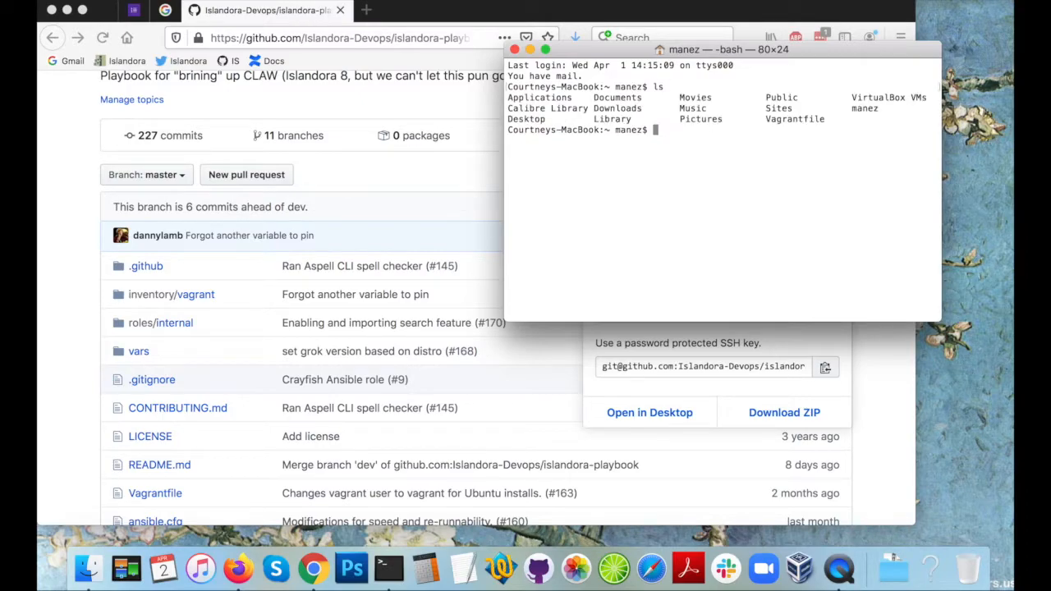
text(cd)
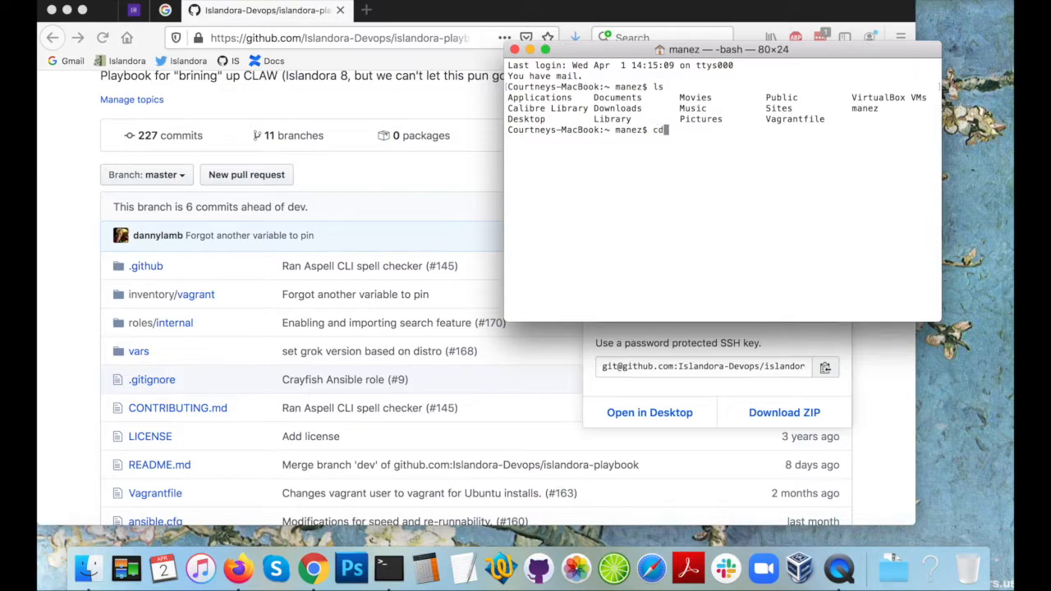
text(downlo)
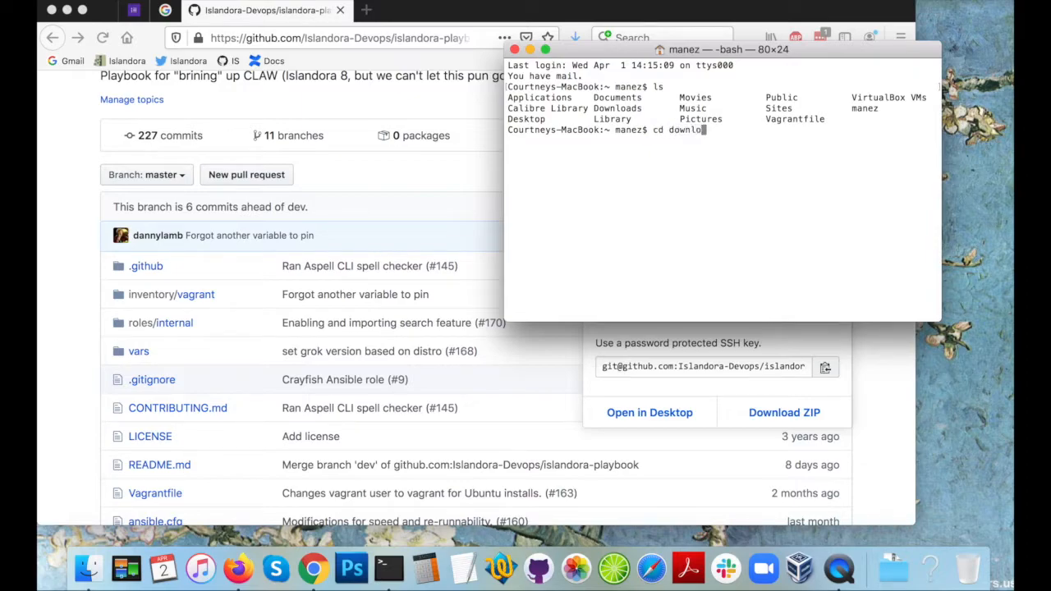
text(ds)
text(ls)
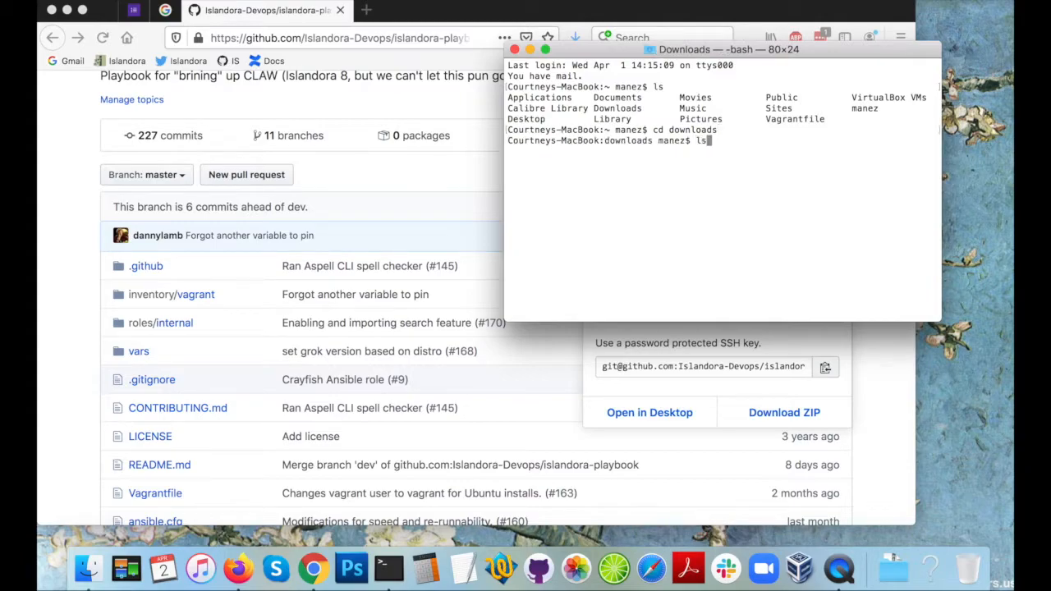
key(Return)
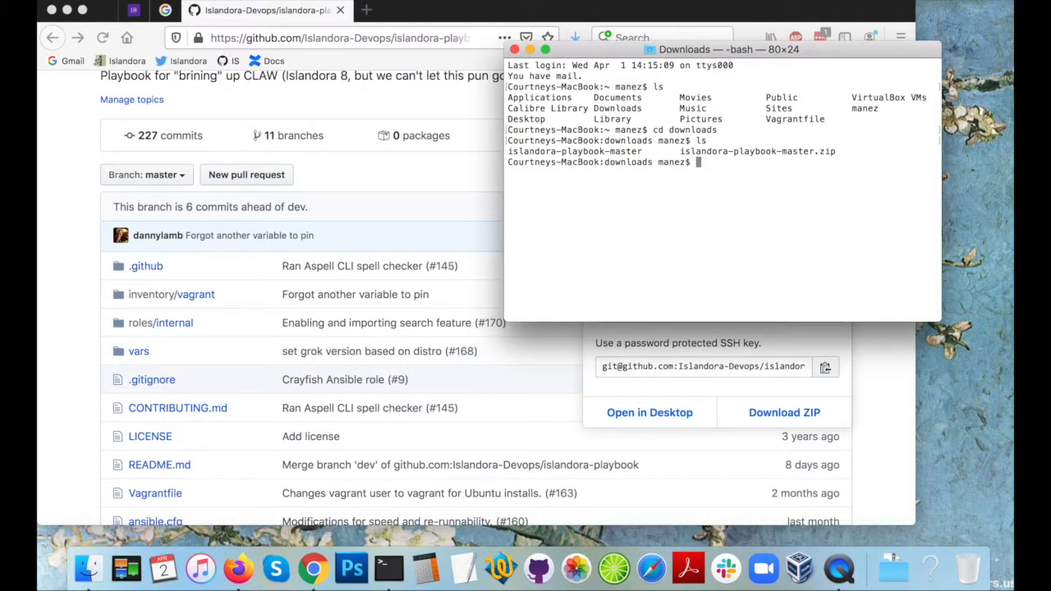
text(cd)
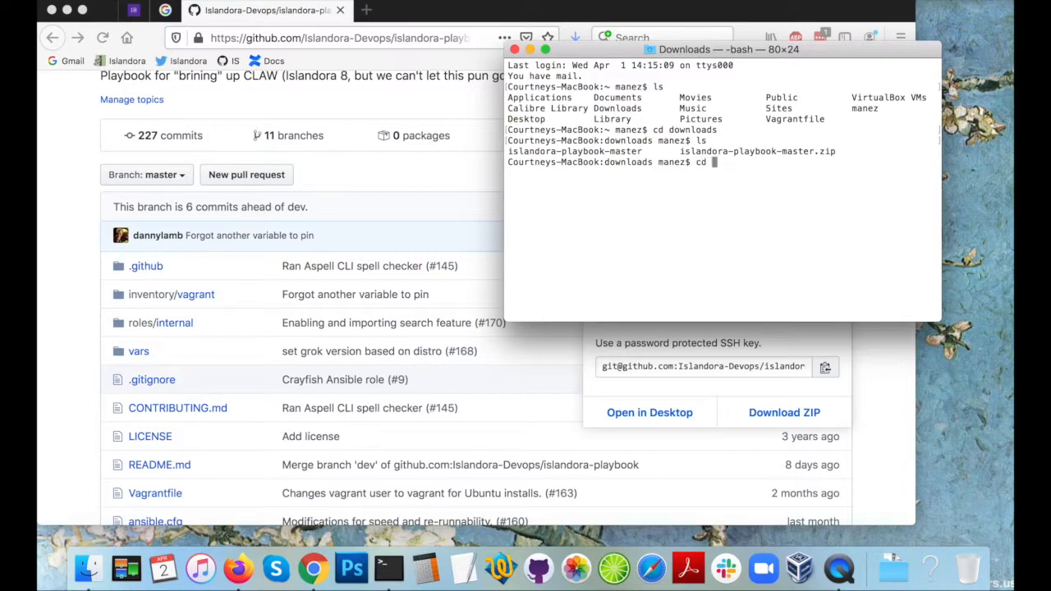
text(islandora-playbook-master)
text(ls)
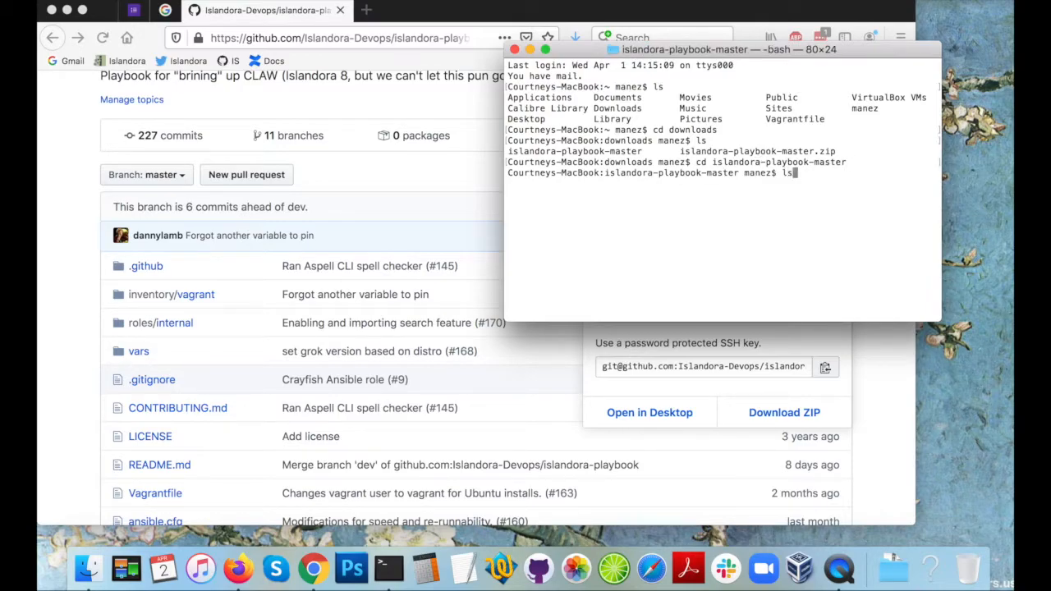
key(Return)
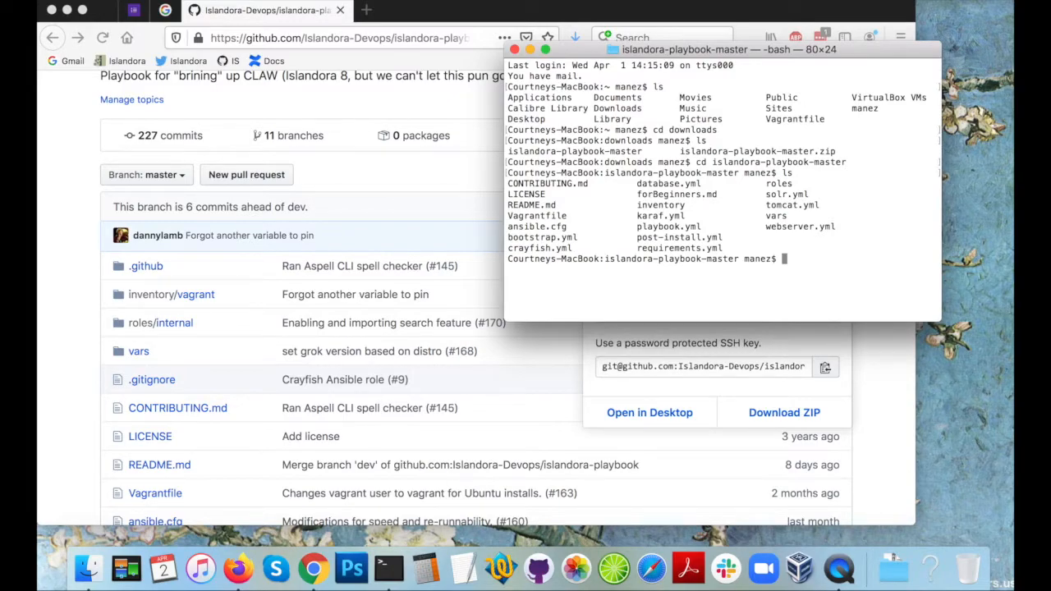
Run vagrant up to build and provision the Islandora virtual machine.
text(vagrant)
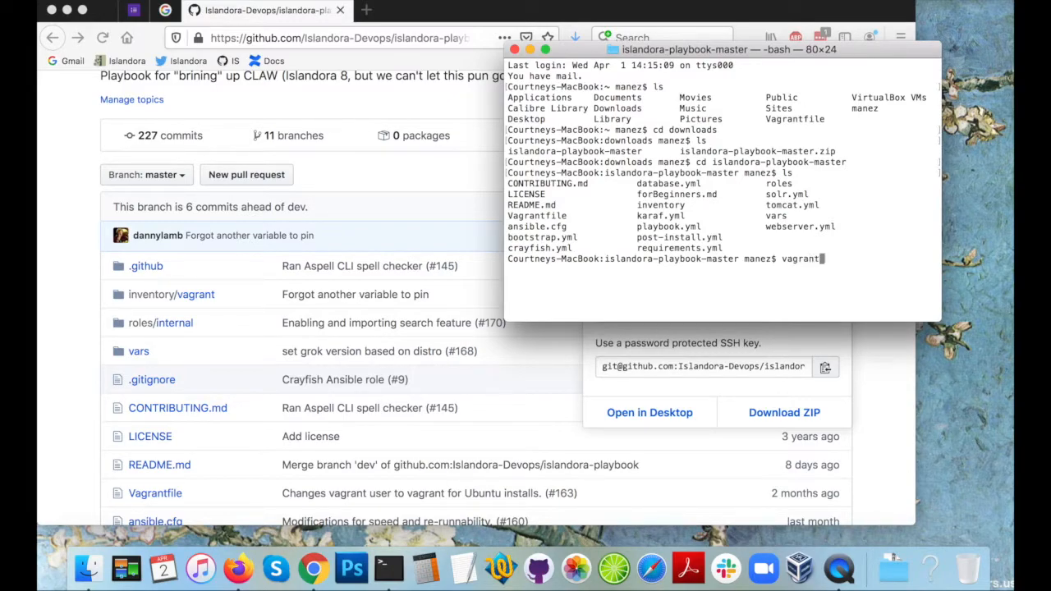
text(up)
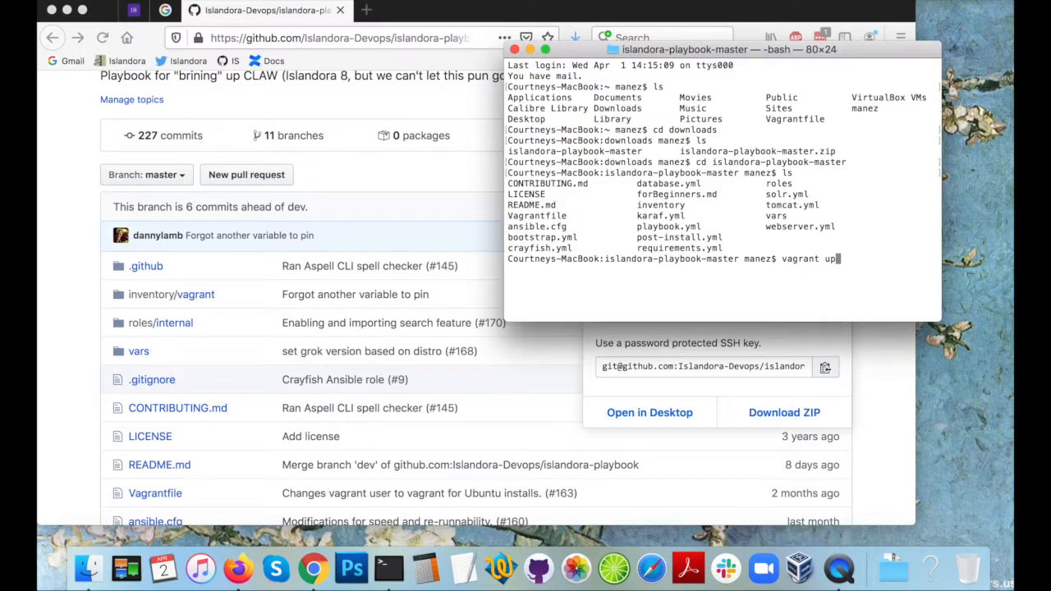
key(Return)
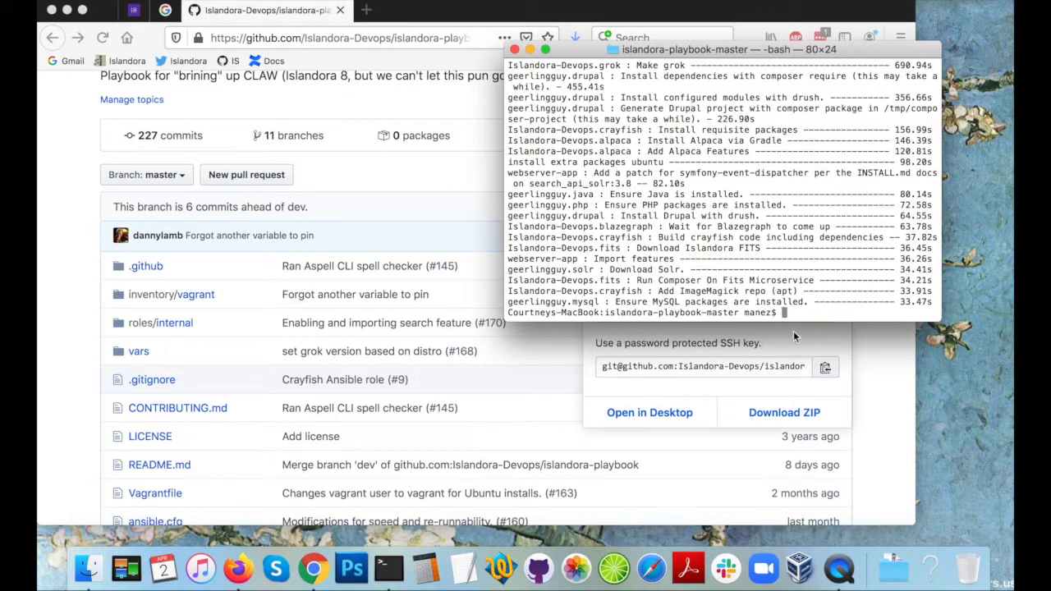
mouse_move(791, 339)
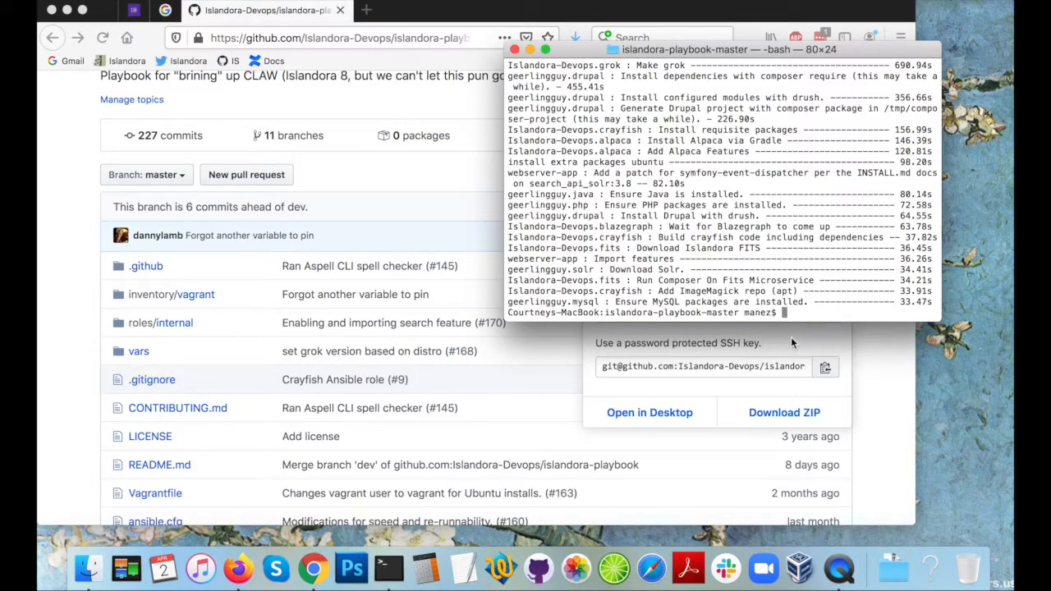
mouse_move(450, 191)
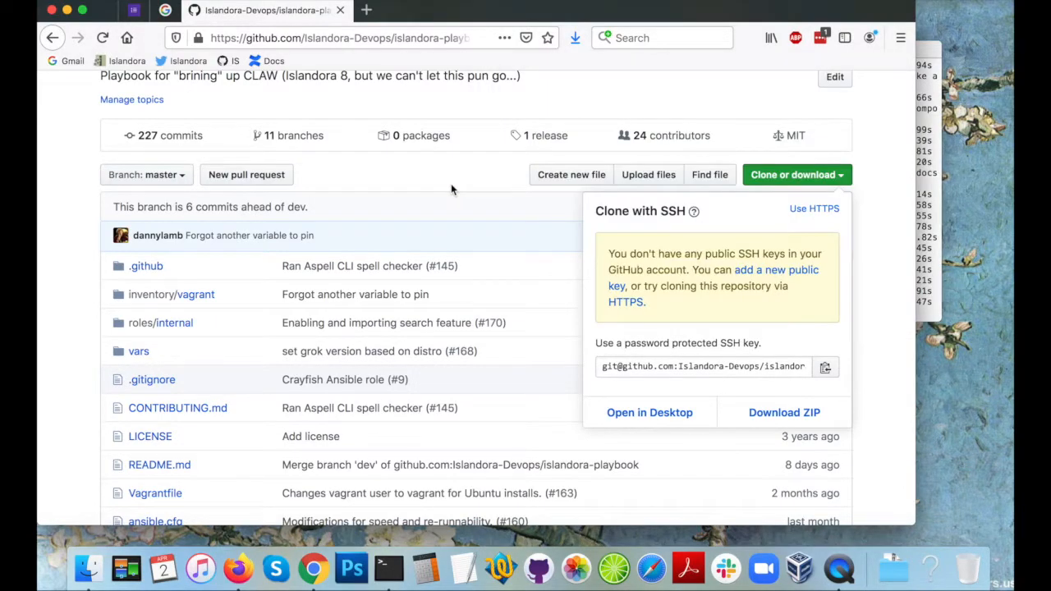
Enter localhost:8000 in a new Firefox tab to load the Islandora site.
click(366, 9)
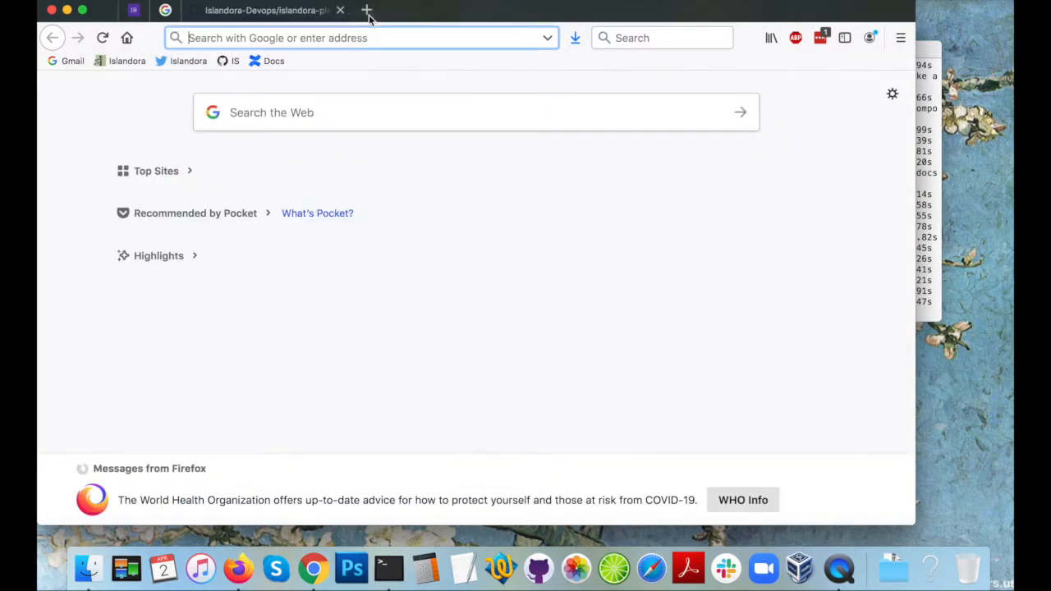
text(loc)
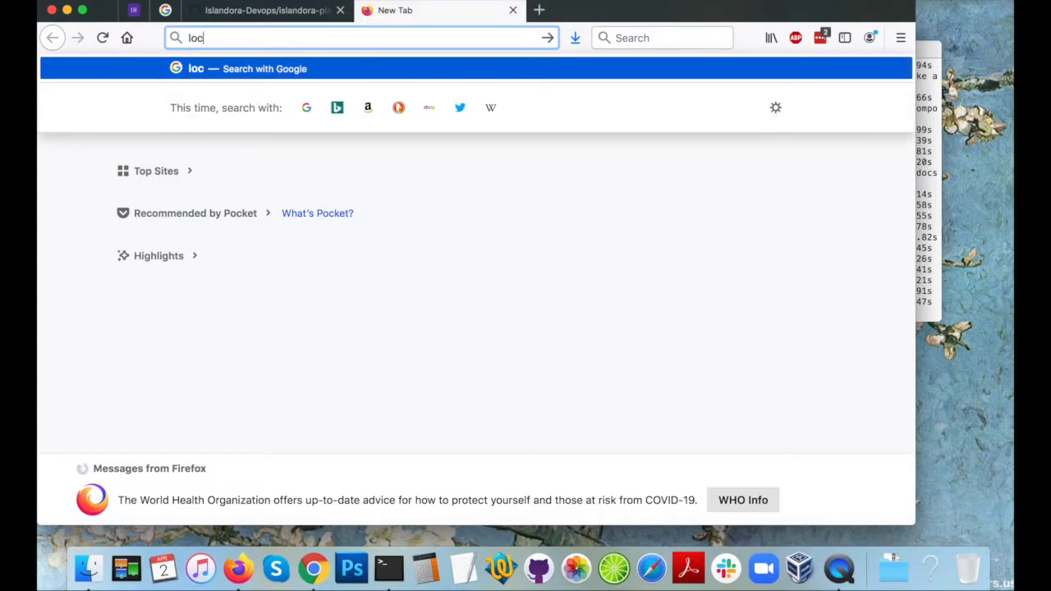
text(alh)
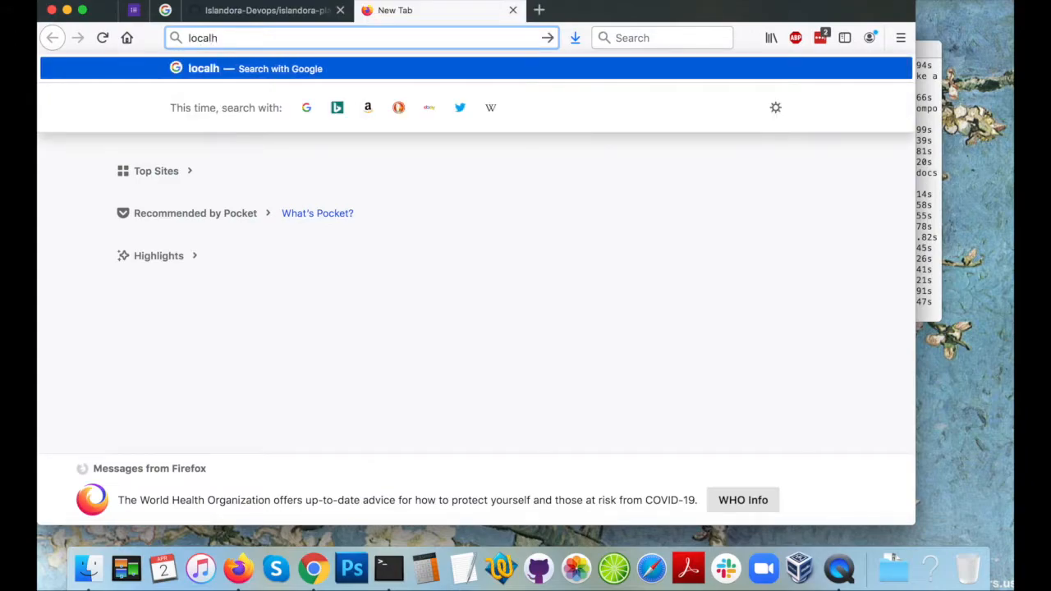
text(ost:)
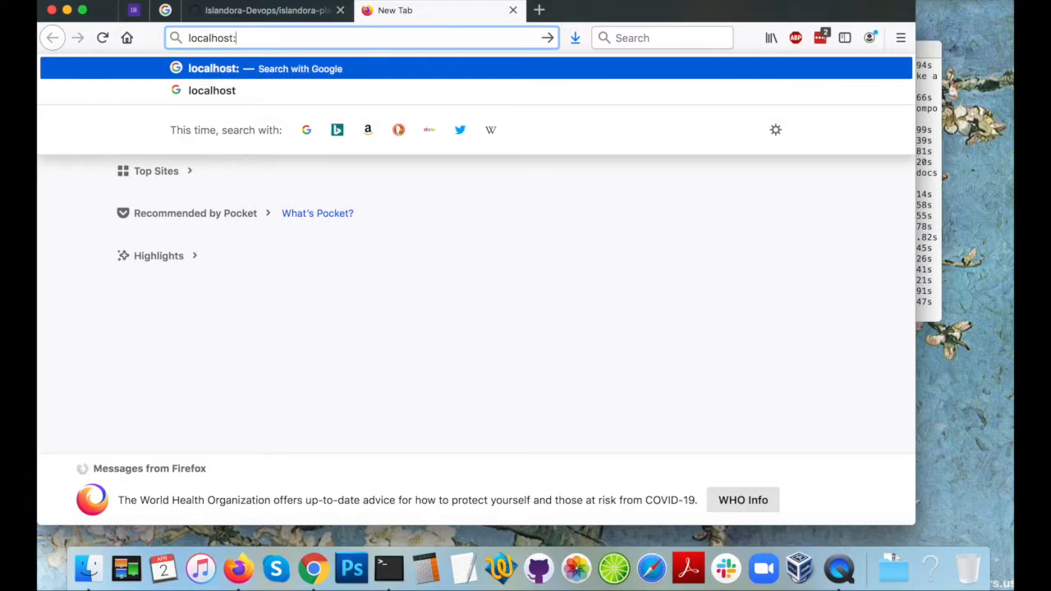
text(8000)
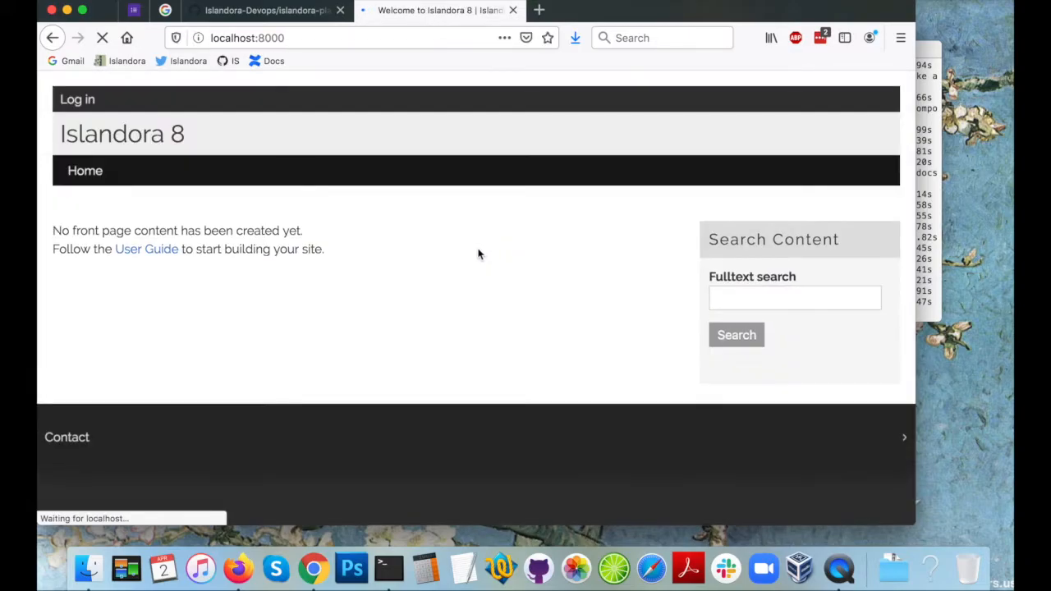
mouse_move(512, 322)
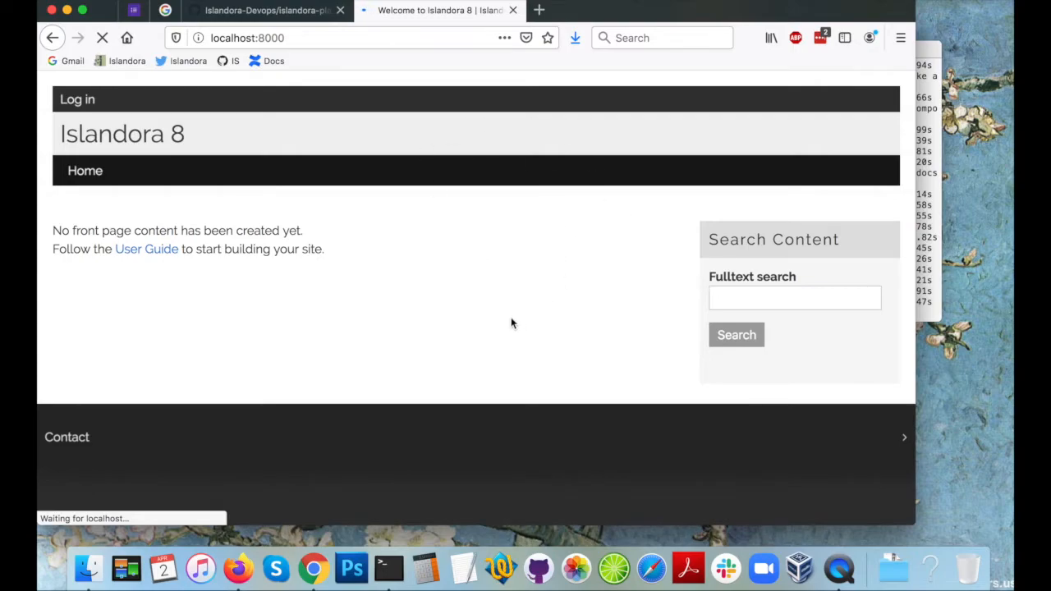